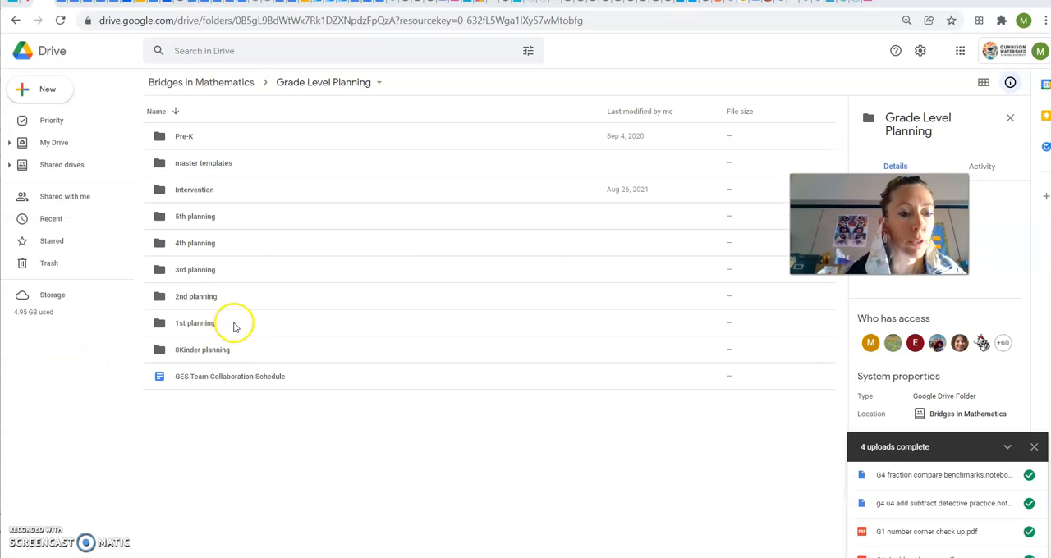
- Open Kinder U4 notes via 0Kinder planning > 2021-2022 & Beyond > Unit 4 folders
{"action": "double_click", "coordinate": [194, 323]}
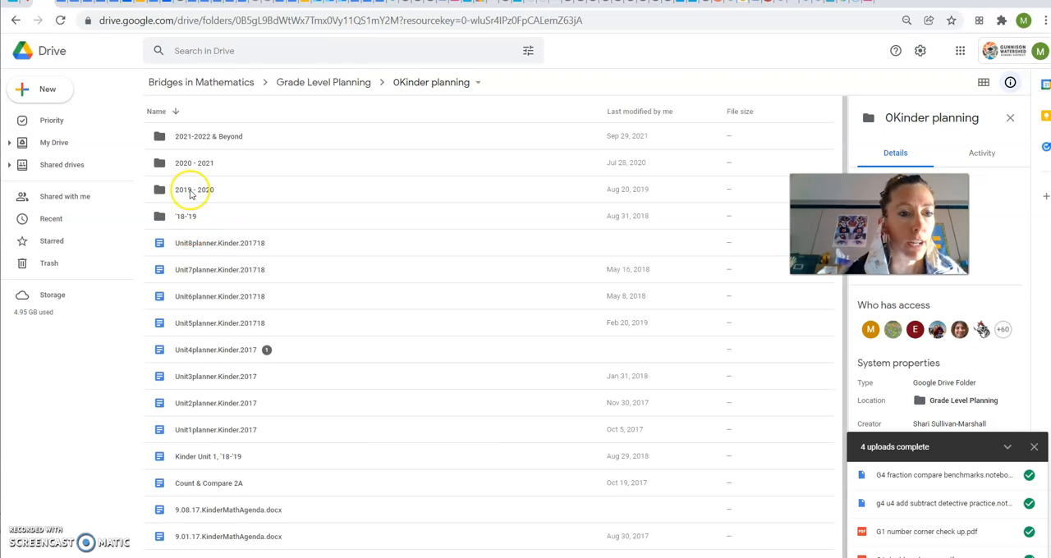
{"action": "double_click", "coordinate": [208, 135]}
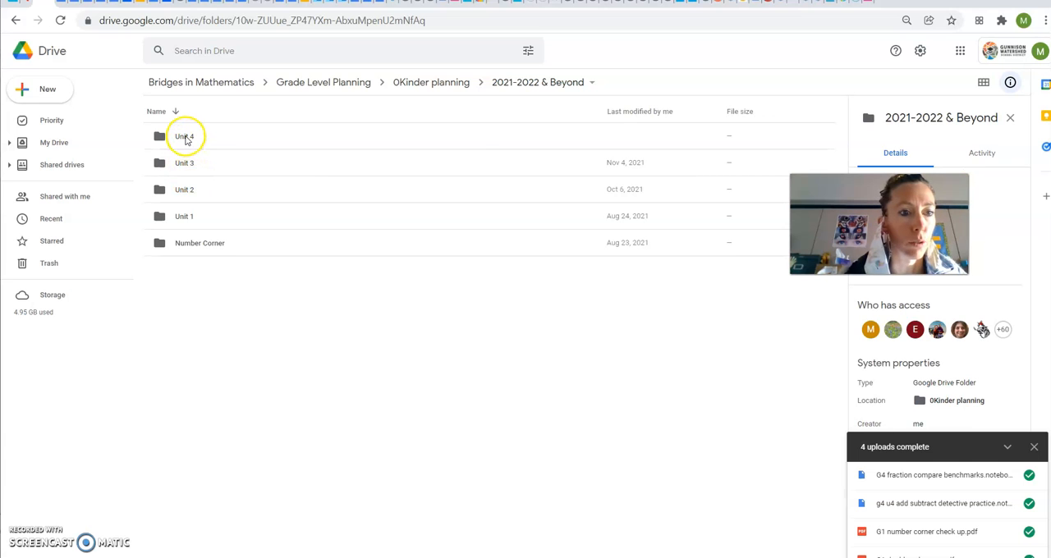
{"action": "double_click", "coordinate": [184, 136]}
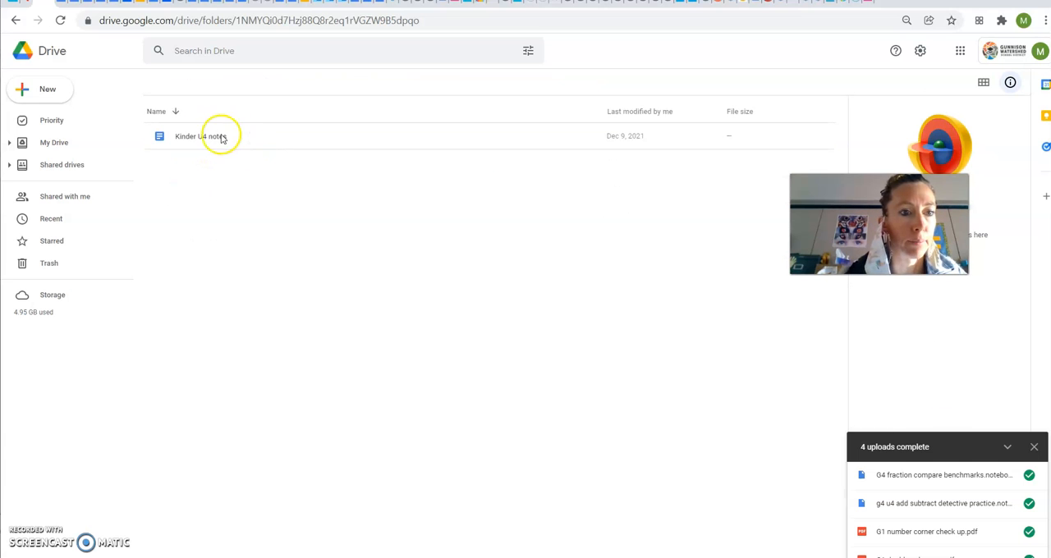
{"action": "double_click", "coordinate": [198, 135]}
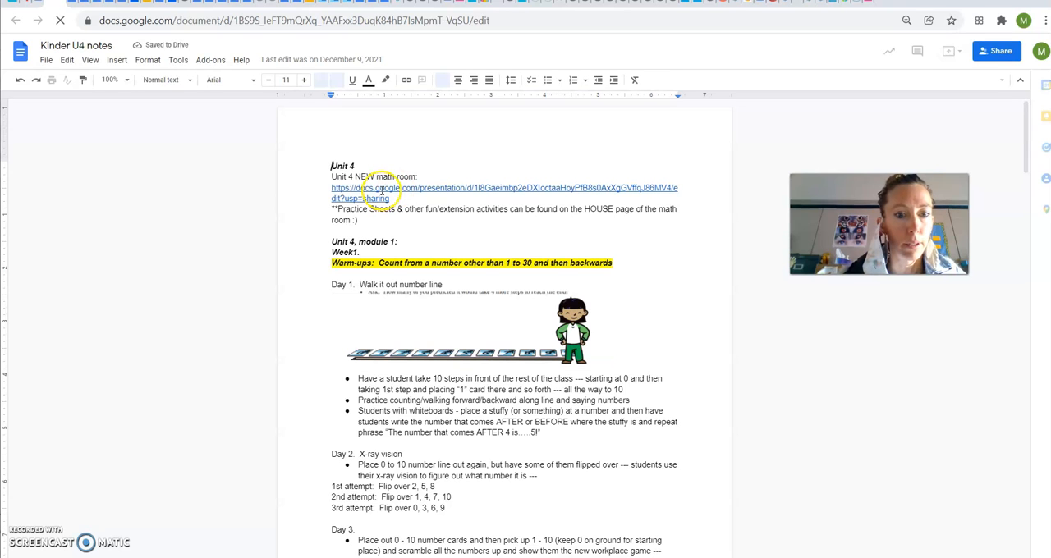
- Follow the docs.google.com/presentation link under 'Unit 4 NEW math room:'
{"action": "left_click", "coordinate": [366, 188]}
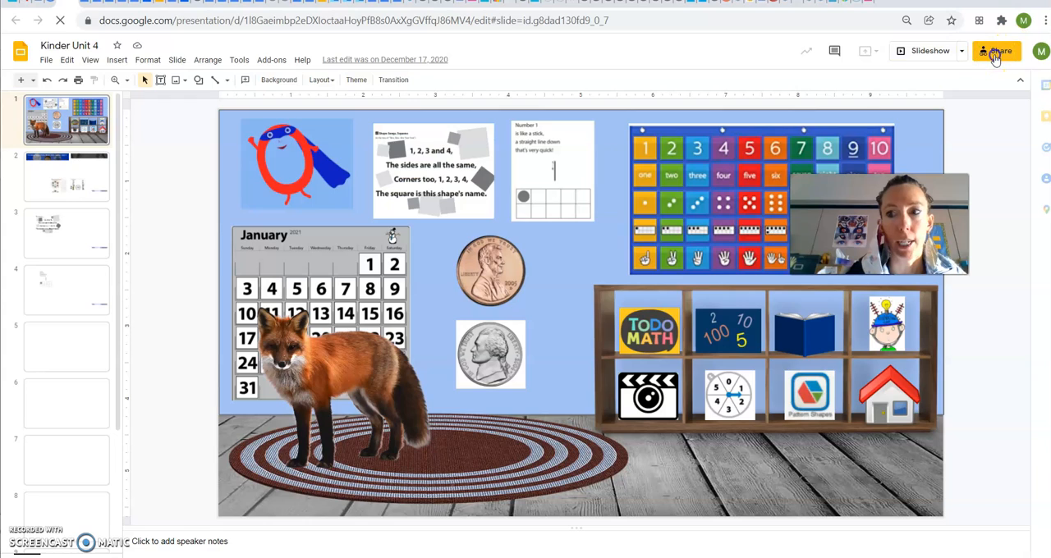
- Use the yellow Share button on the Kinder Unit 4 presentation
{"action": "left_click", "coordinate": [996, 50]}
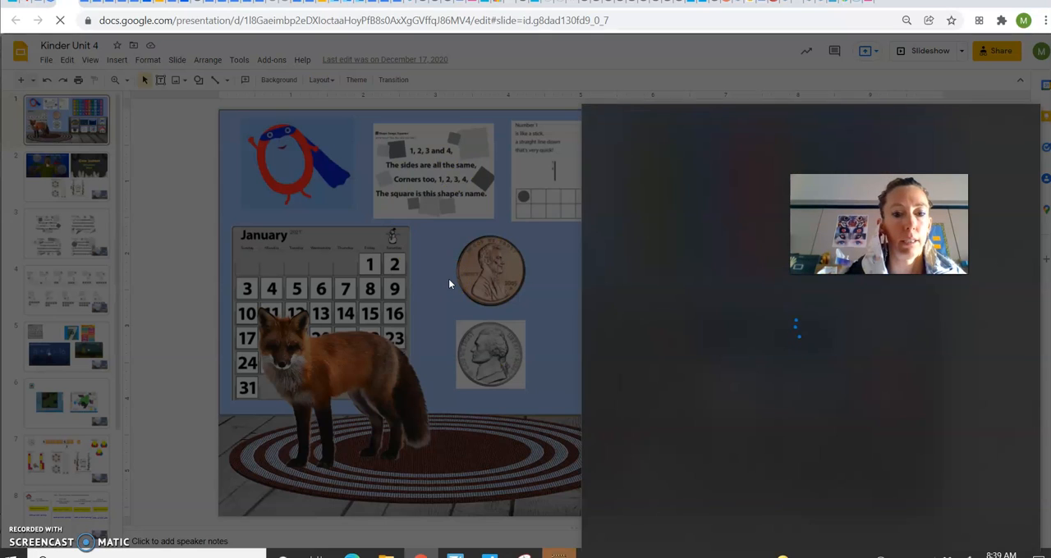
- Set general access to 'Anyone with the link' as Viewer and copy the link
{"action": "left_click", "coordinate": [996, 50]}
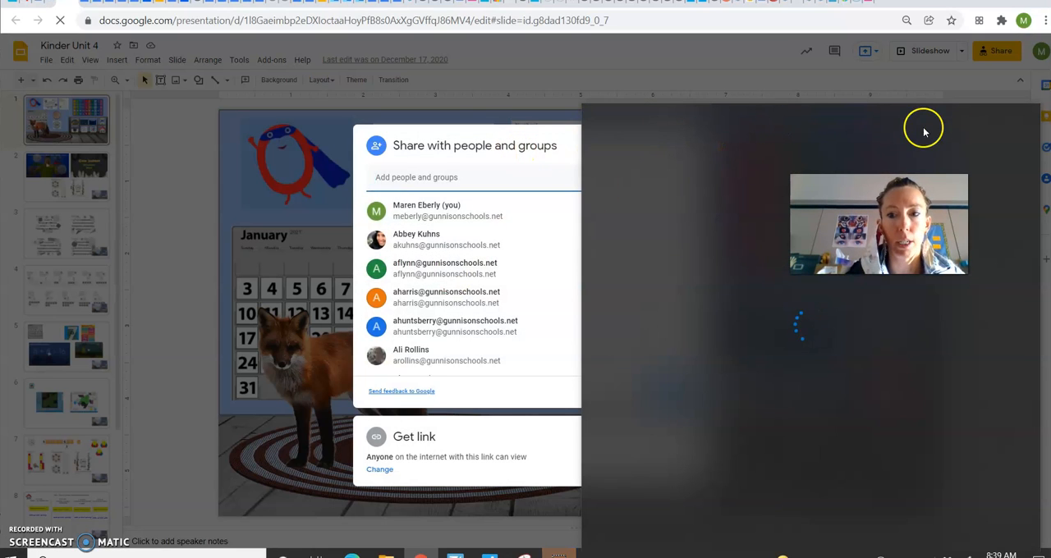
{"action": "mouse_move", "coordinate": [1012, 129]}
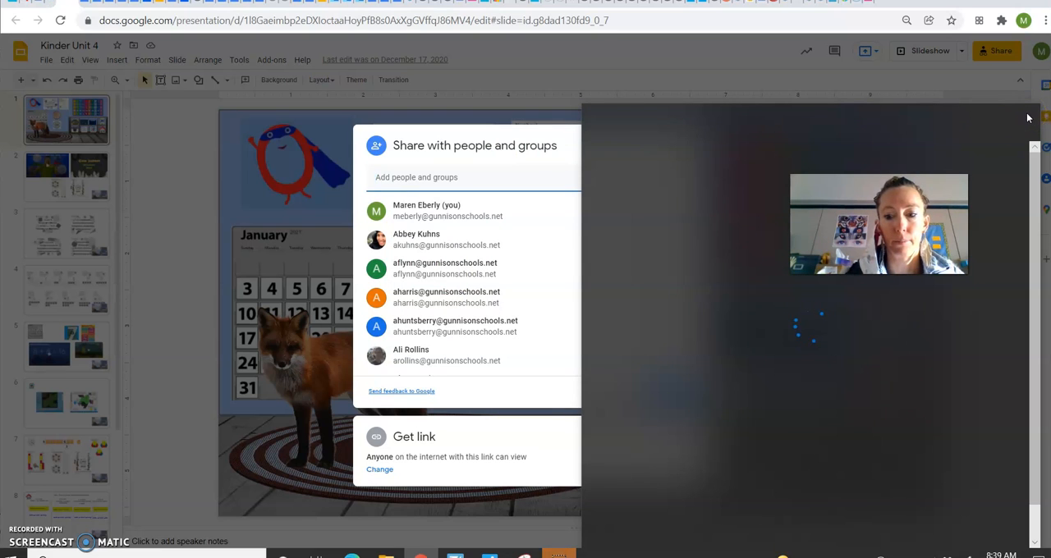
{"action": "mouse_move", "coordinate": [556, 132]}
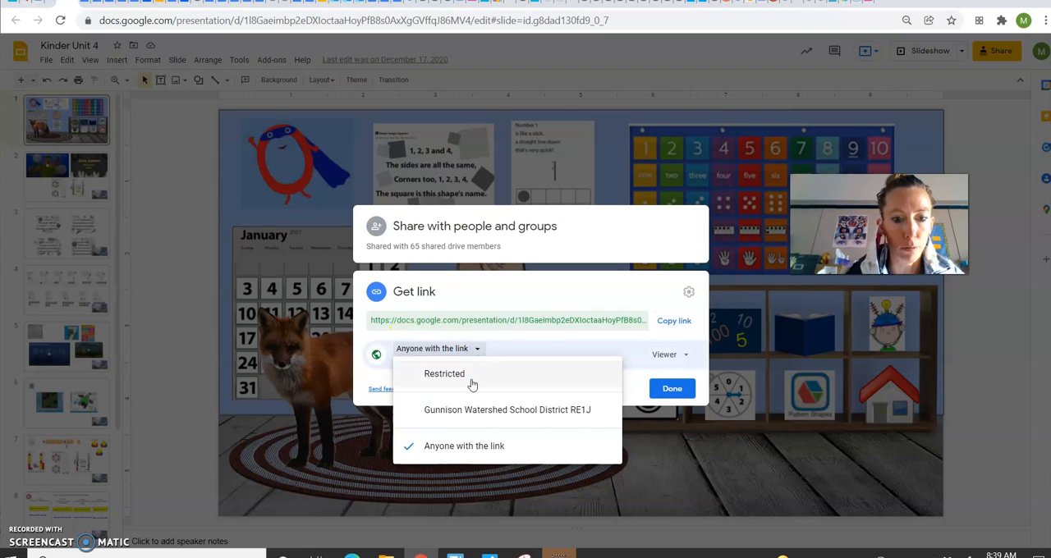
{"action": "mouse_move", "coordinate": [488, 420]}
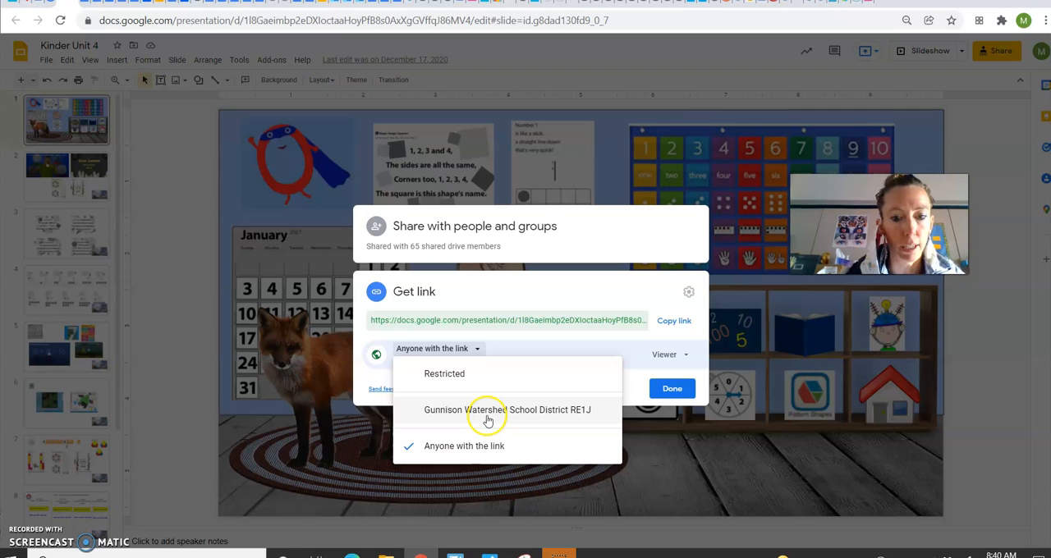
{"action": "left_click", "coordinate": [464, 446]}
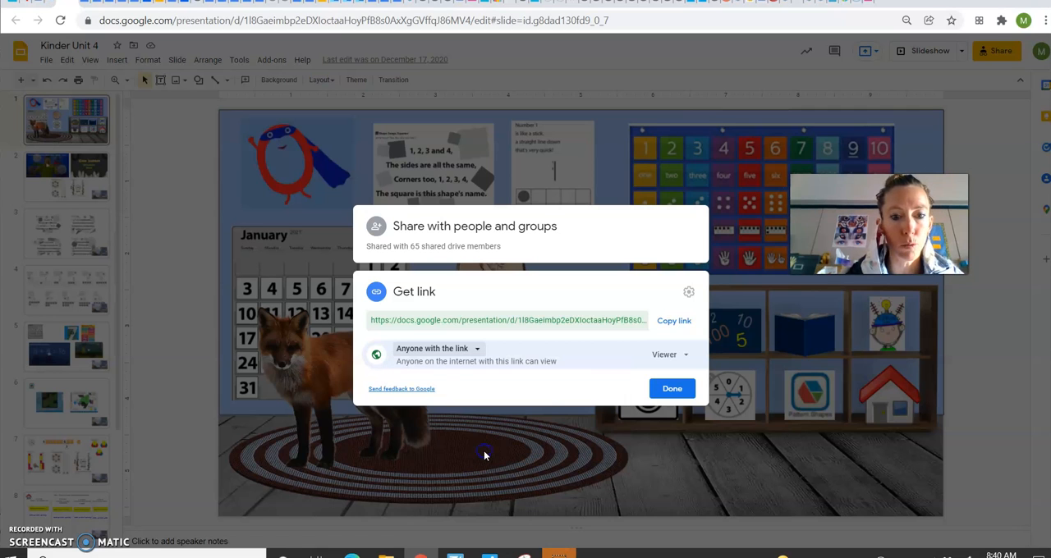
{"action": "left_click", "coordinate": [670, 354]}
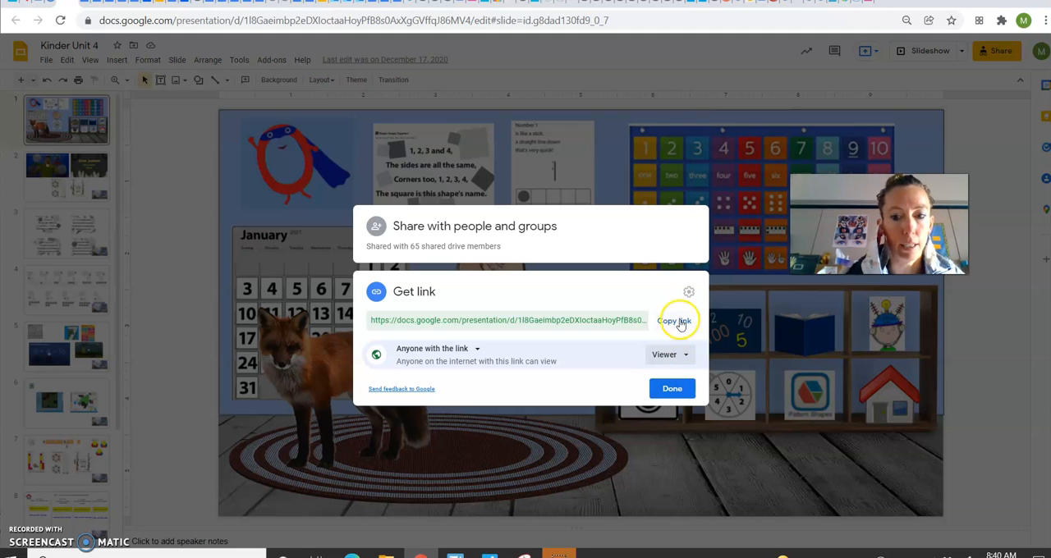
{"action": "left_click", "coordinate": [674, 320]}
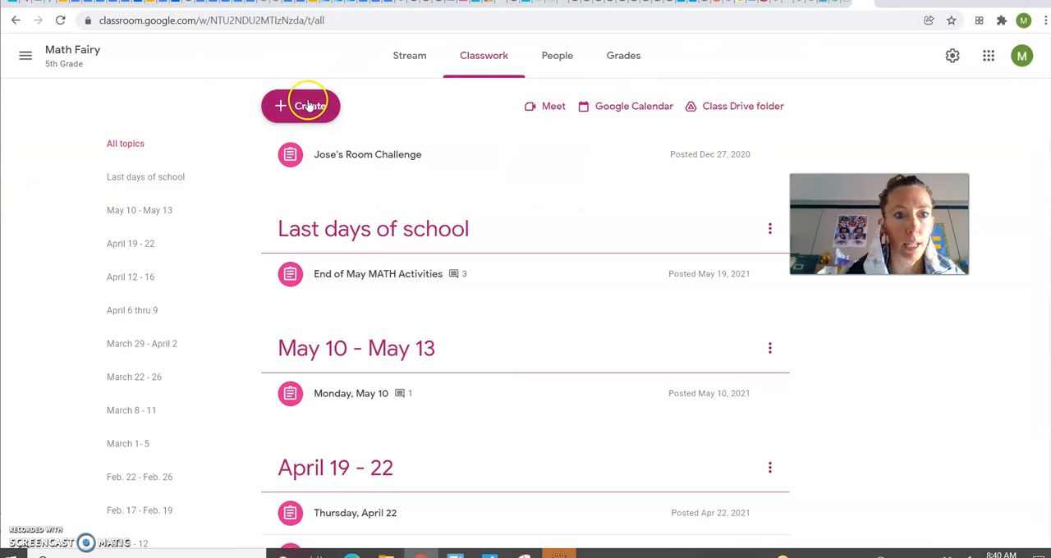
- Create a new Material from the Math Fairy Classwork + Create menu
{"action": "left_click", "coordinate": [301, 105]}
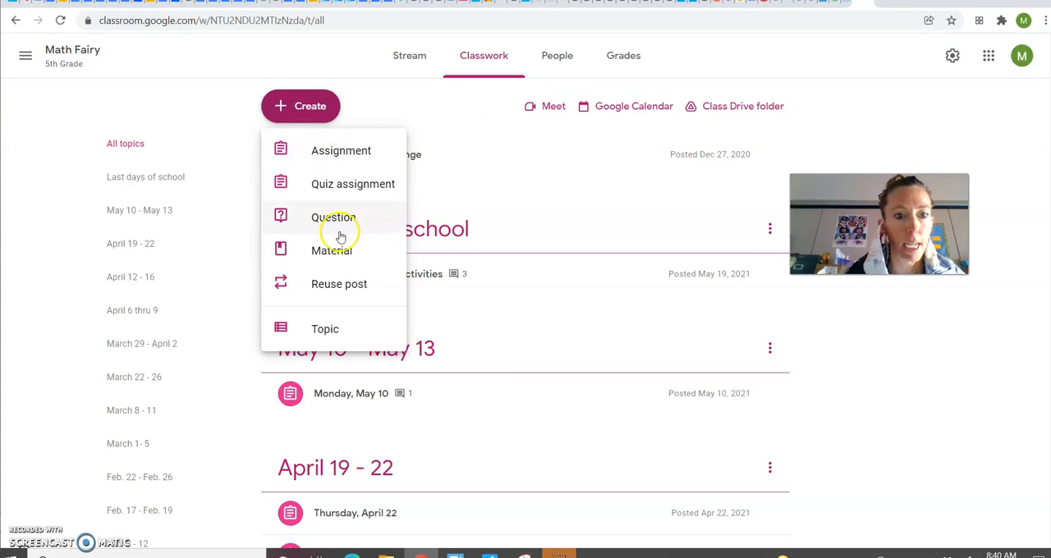
{"action": "mouse_move", "coordinate": [331, 251]}
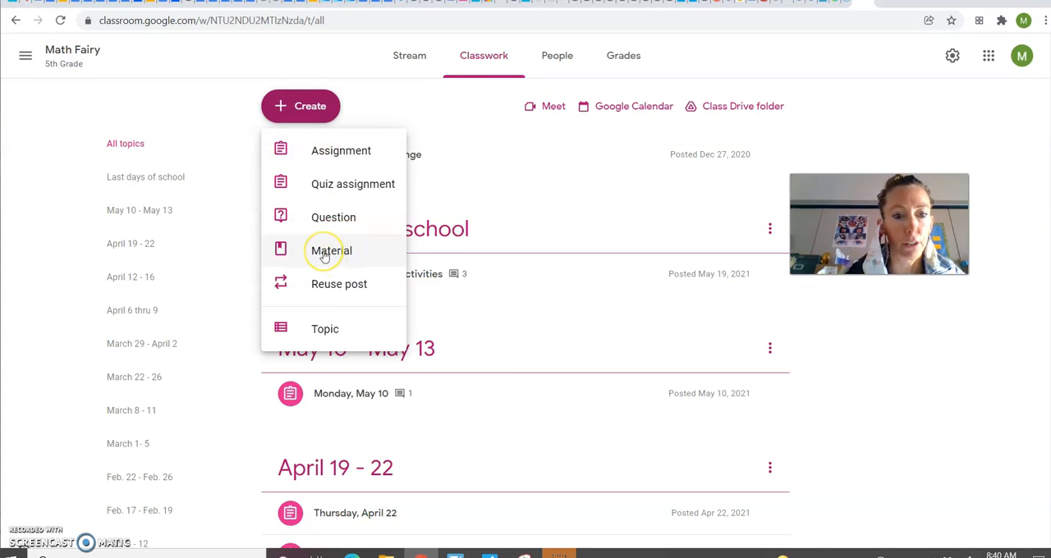
{"action": "mouse_move", "coordinate": [331, 151]}
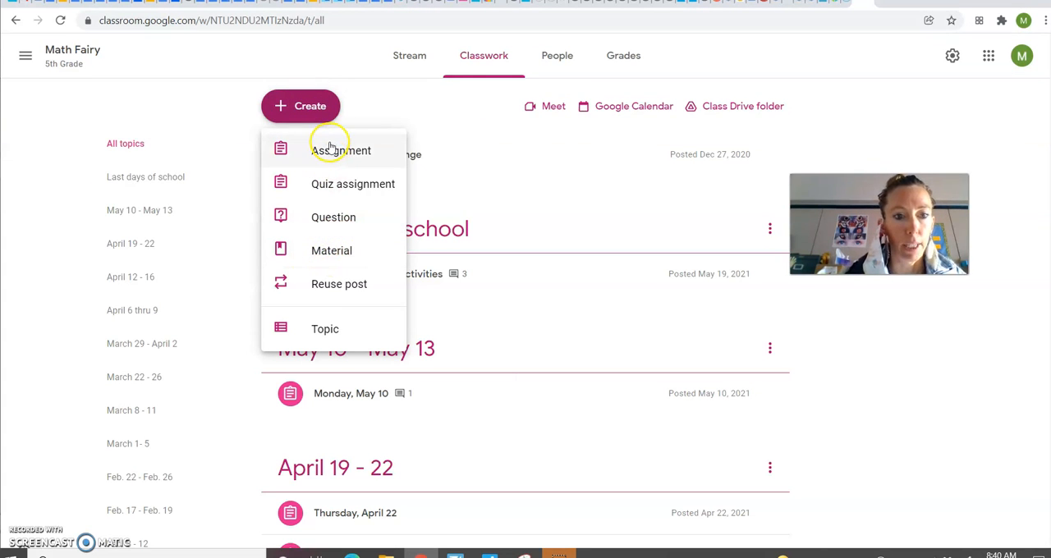
{"action": "left_click", "coordinate": [332, 251]}
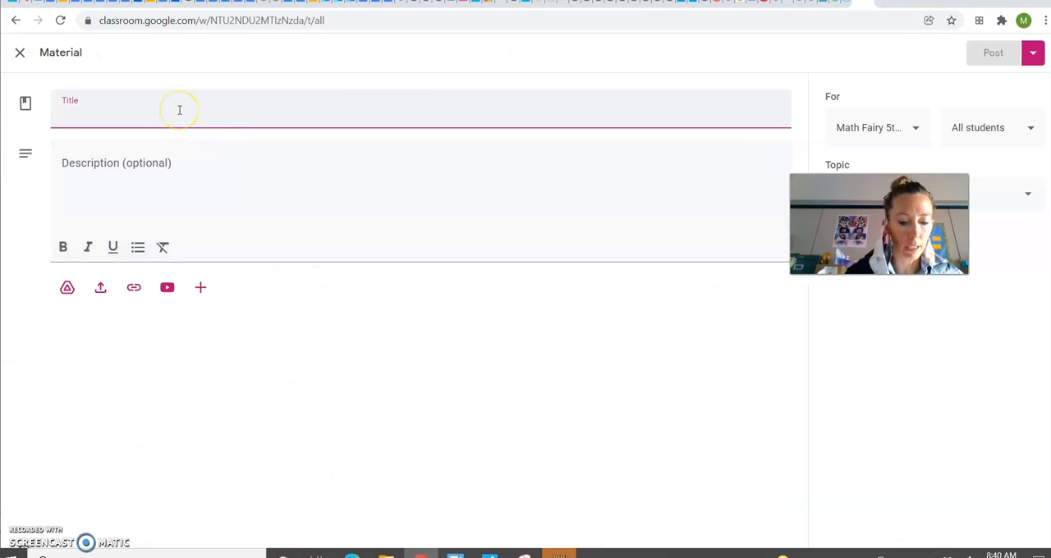
- Title the material 'Math Room Unit 4' and add the pasted Slides URL as a link
{"action": "type", "text": "Math"}
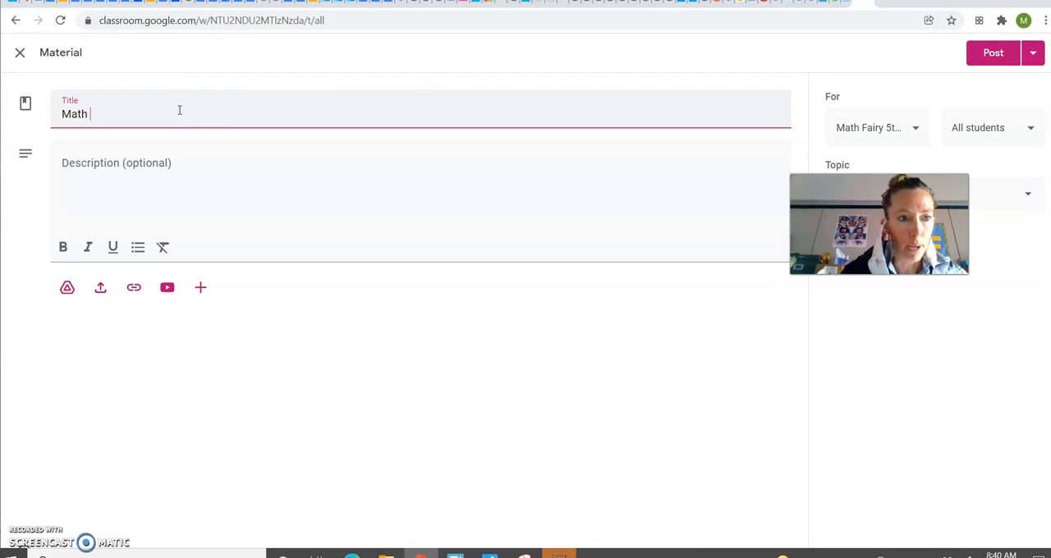
{"action": "type", "text": "Room Unit 4"}
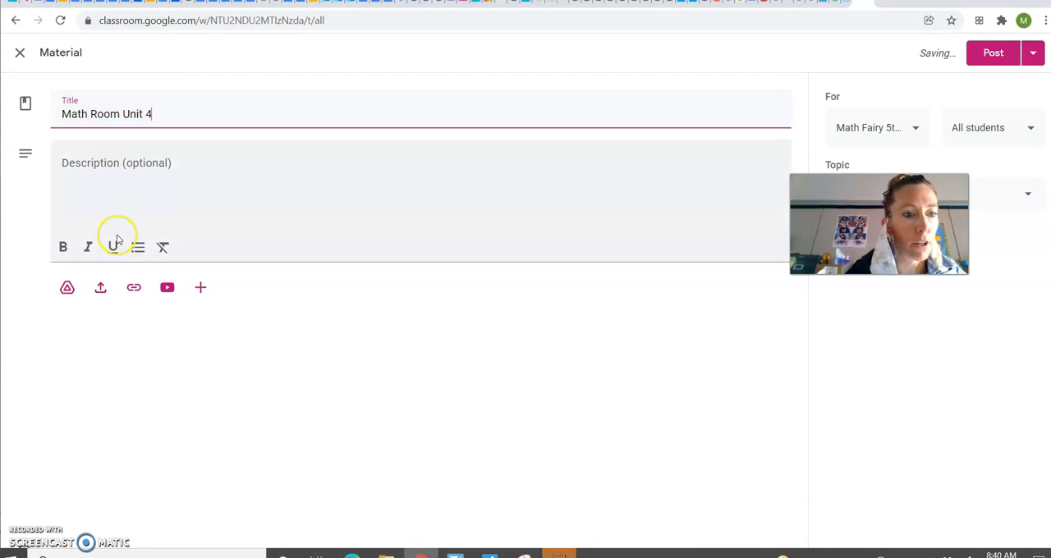
{"action": "left_click", "coordinate": [134, 287]}
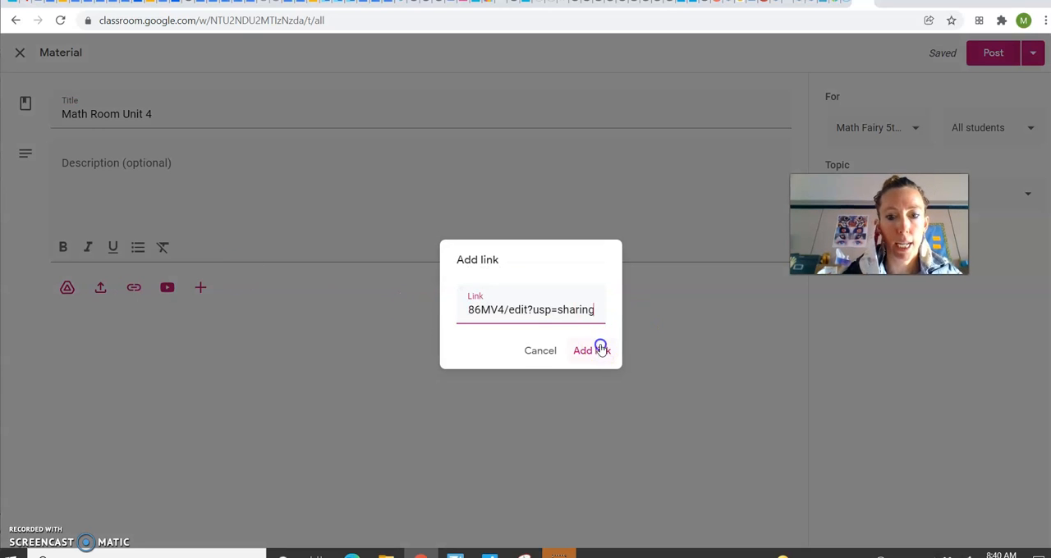
{"action": "left_click", "coordinate": [589, 351]}
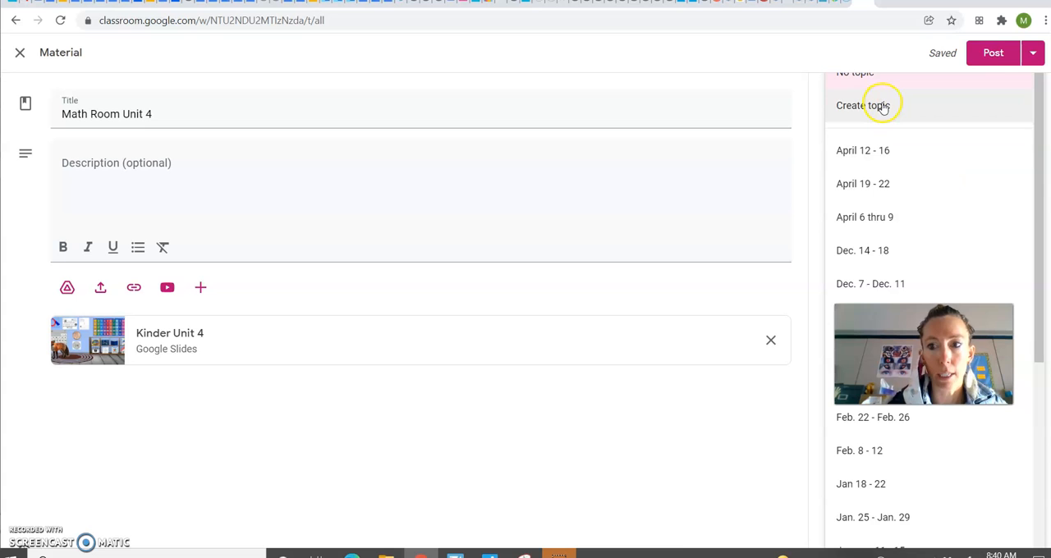
- Try a 'Math Rooms' topic, post the material, then expand it to see the slides
{"action": "left_click", "coordinate": [865, 105]}
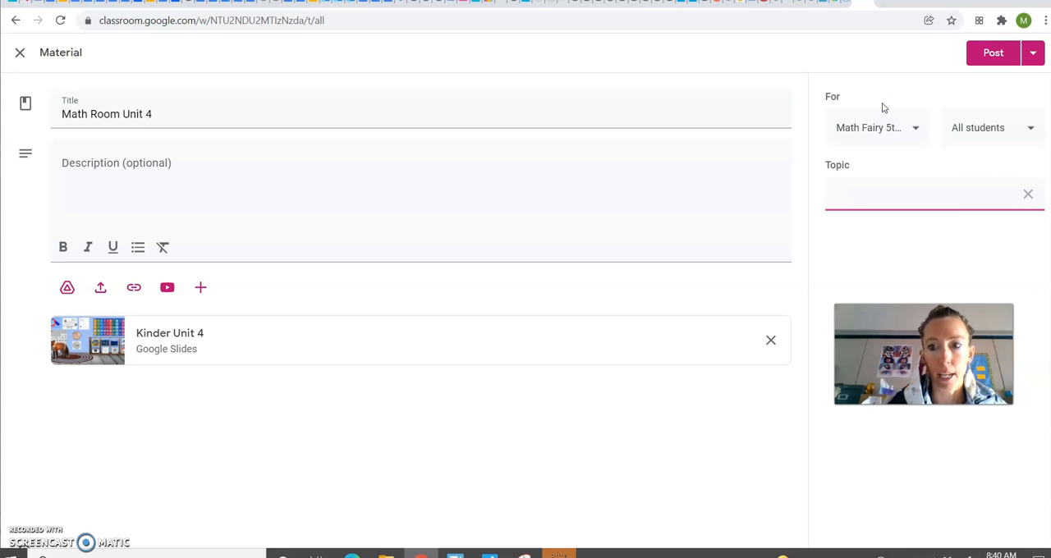
{"action": "type", "text": "Math Rooms"}
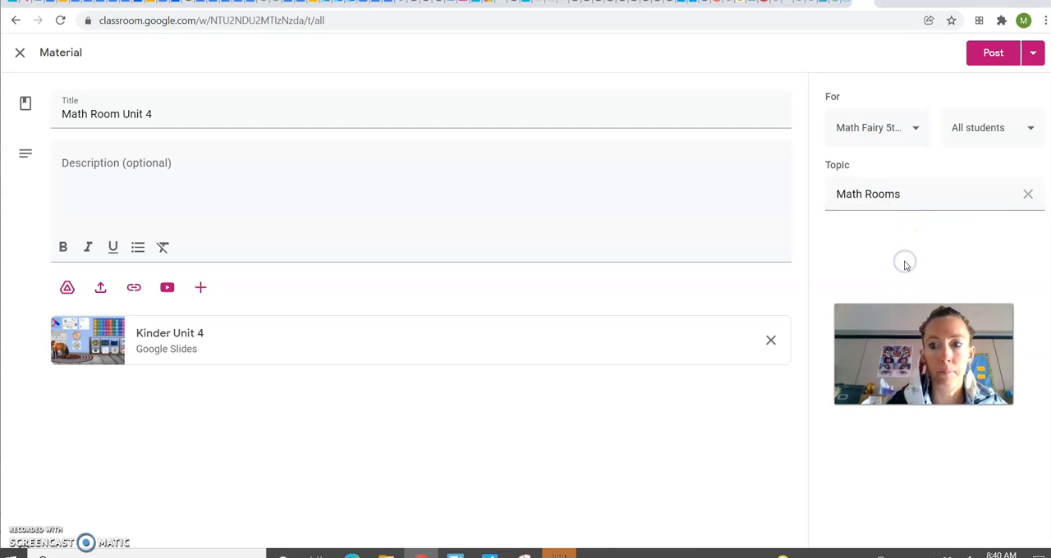
{"action": "left_click", "coordinate": [1027, 194]}
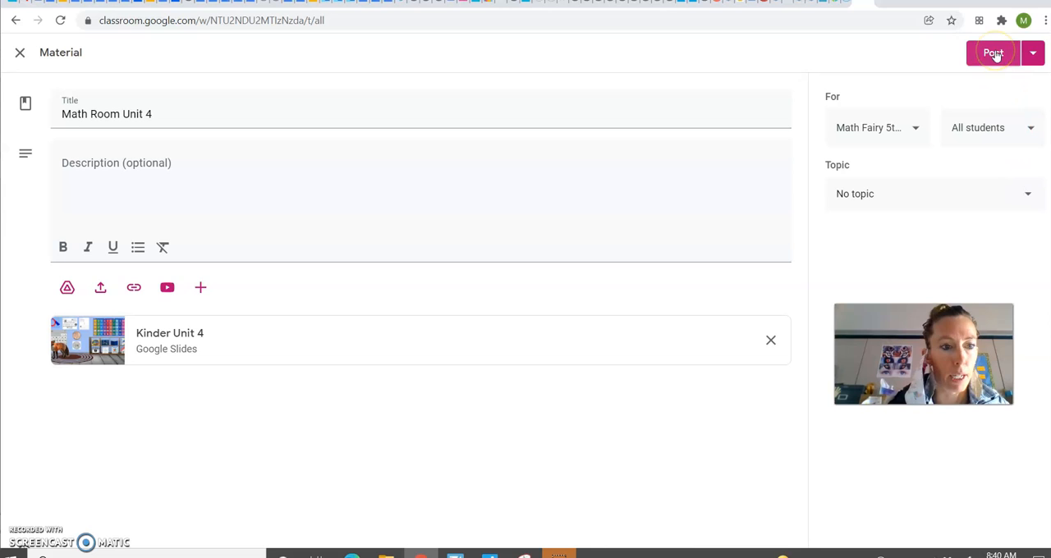
{"action": "left_click", "coordinate": [992, 53]}
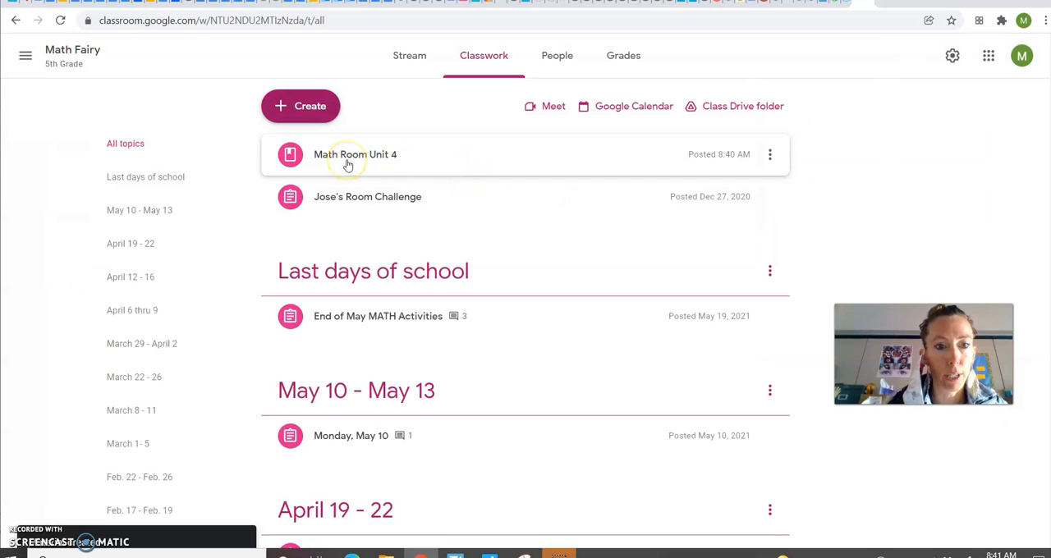
{"action": "left_click", "coordinate": [355, 154]}
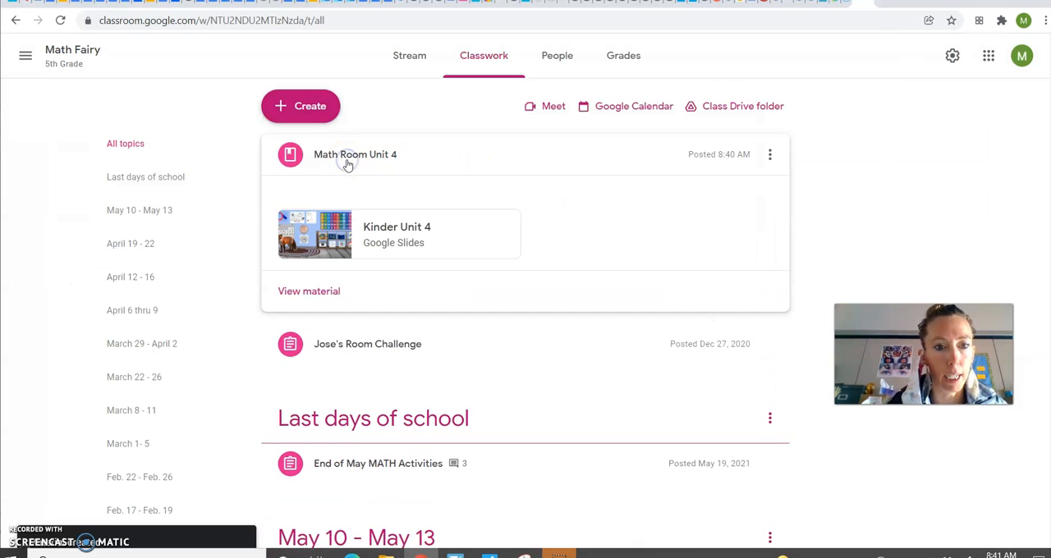